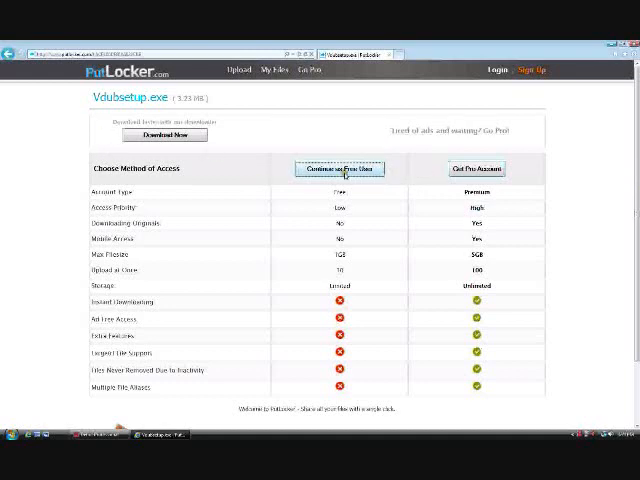
- Continue as a free user on PutLocker and download Vdubsetup.exe
left_click(339, 169)
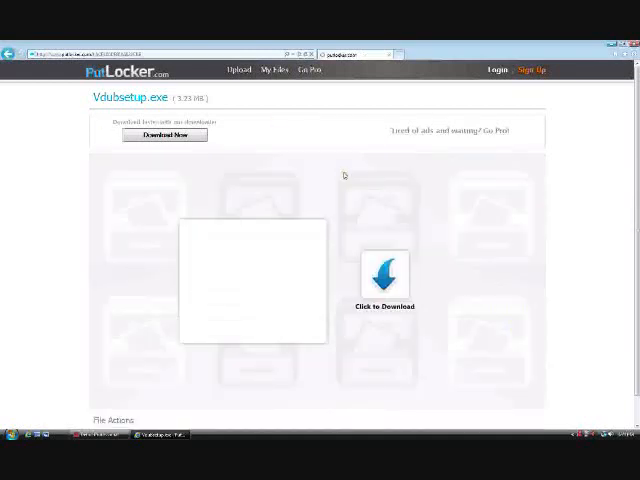
left_click(384, 275)
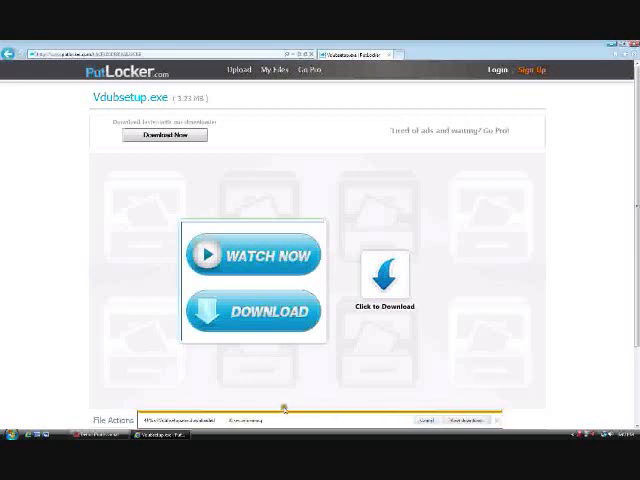
mouse_move(333, 402)
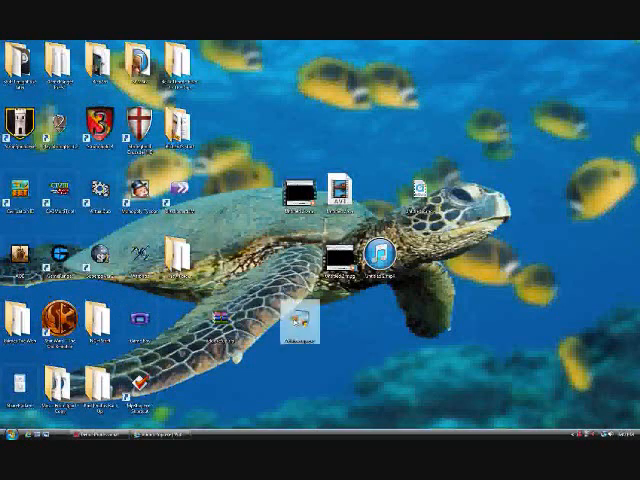
- Launch the Vdubsetup installer from the desktop icon
left_click(302, 330)
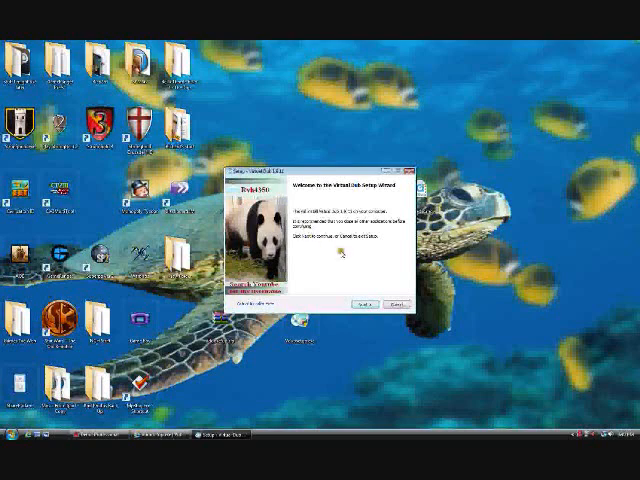
- Accept the VirtualDub license, keep the default Start Menu folder, and install
left_click(367, 302)
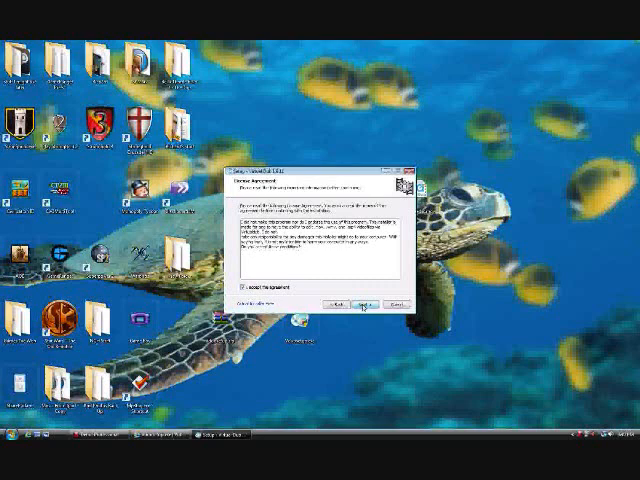
left_click(361, 303)
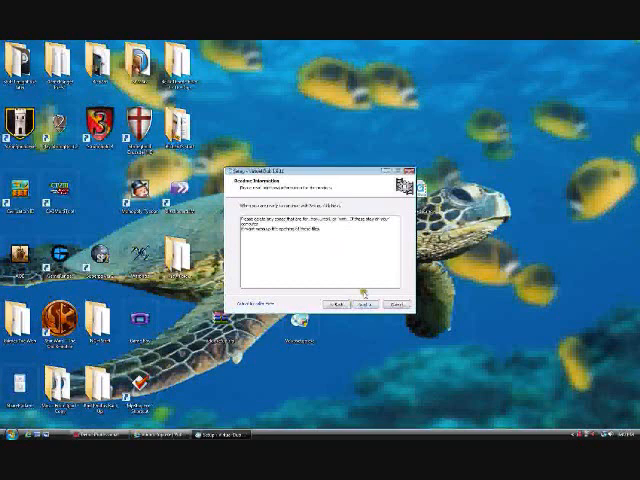
left_click(361, 302)
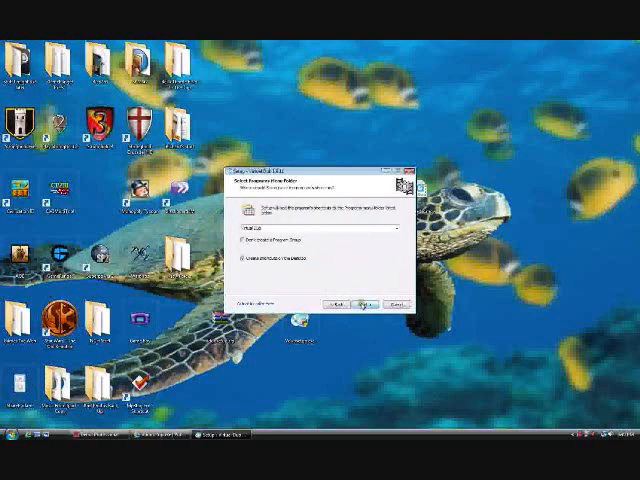
left_click(367, 303)
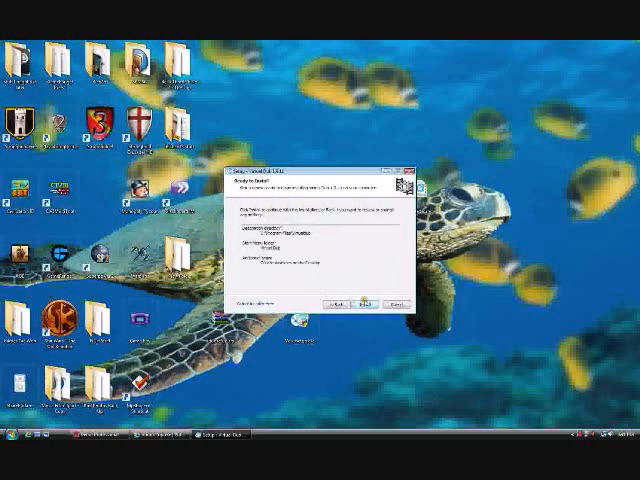
left_click(369, 303)
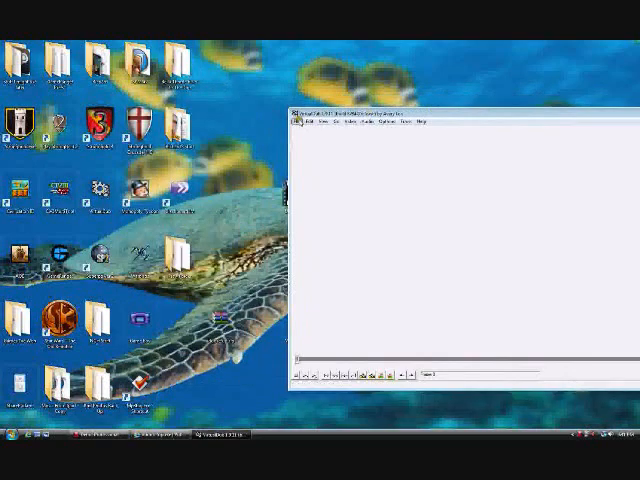
- Show VirtualDub's File menu with Open video file listed first
left_click(301, 124)
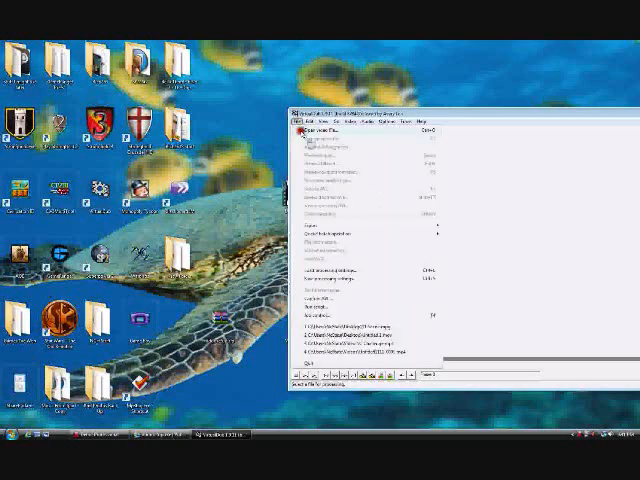